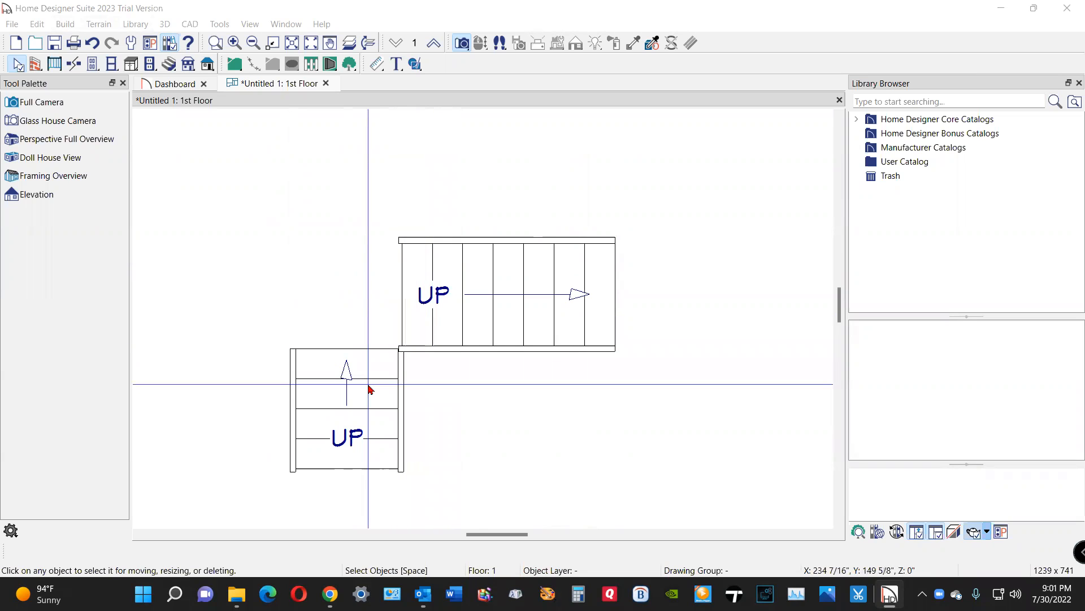
Place a full camera aimed at the stair flights, orbit the 3D view, then return to the 1st Floor plan.
click(460, 43)
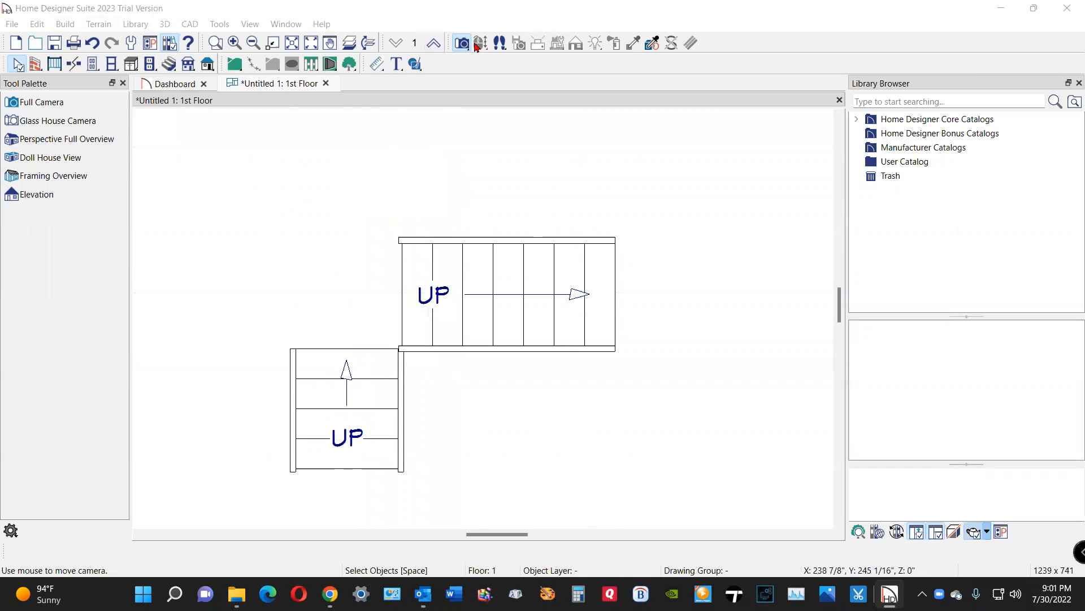
click(40, 102)
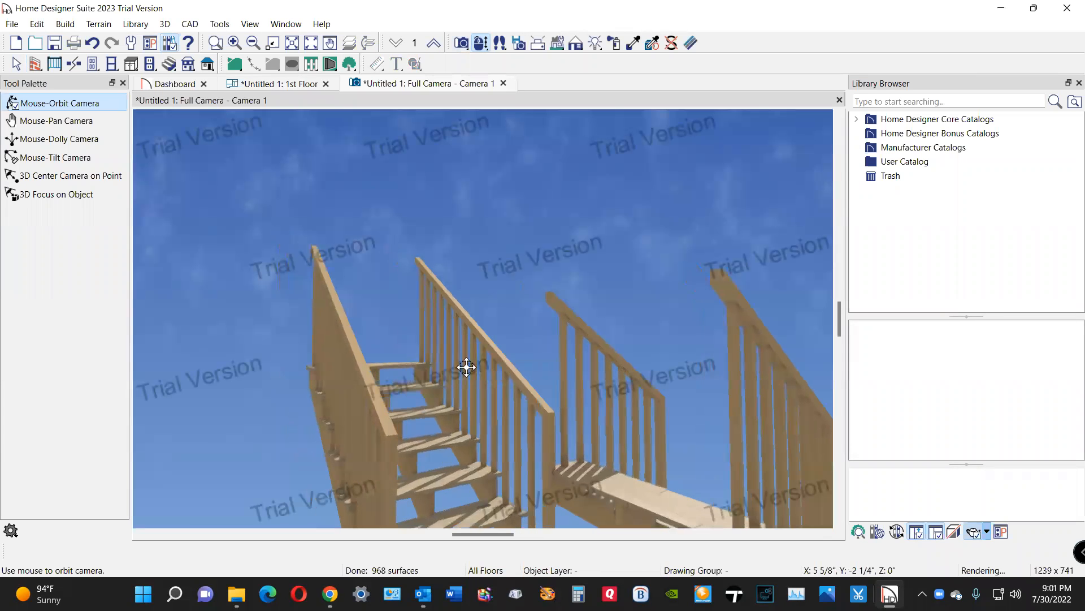
drag(467, 367, 518, 412)
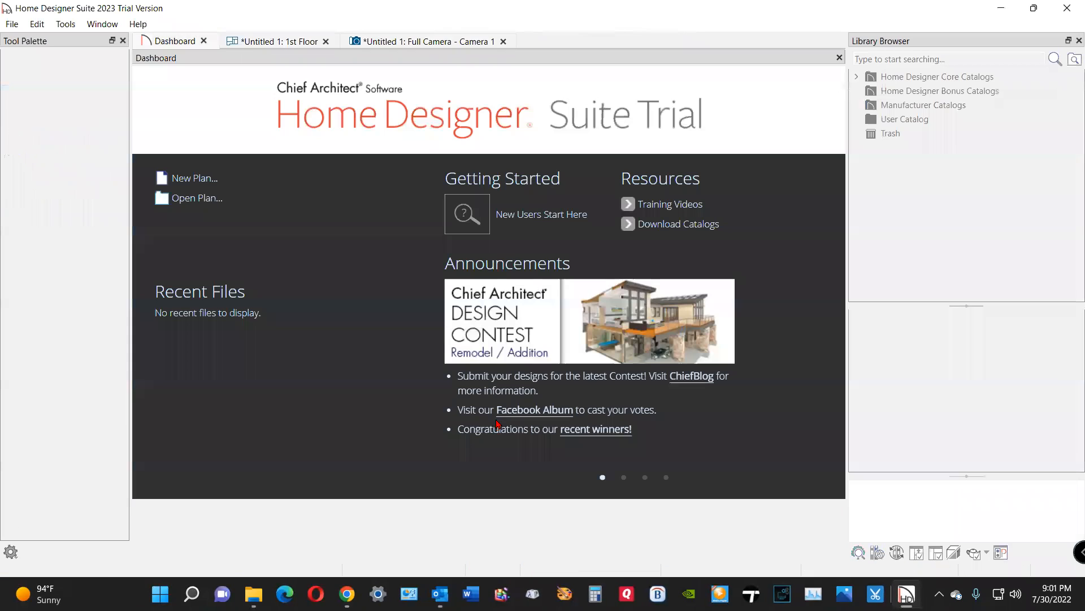
click(283, 84)
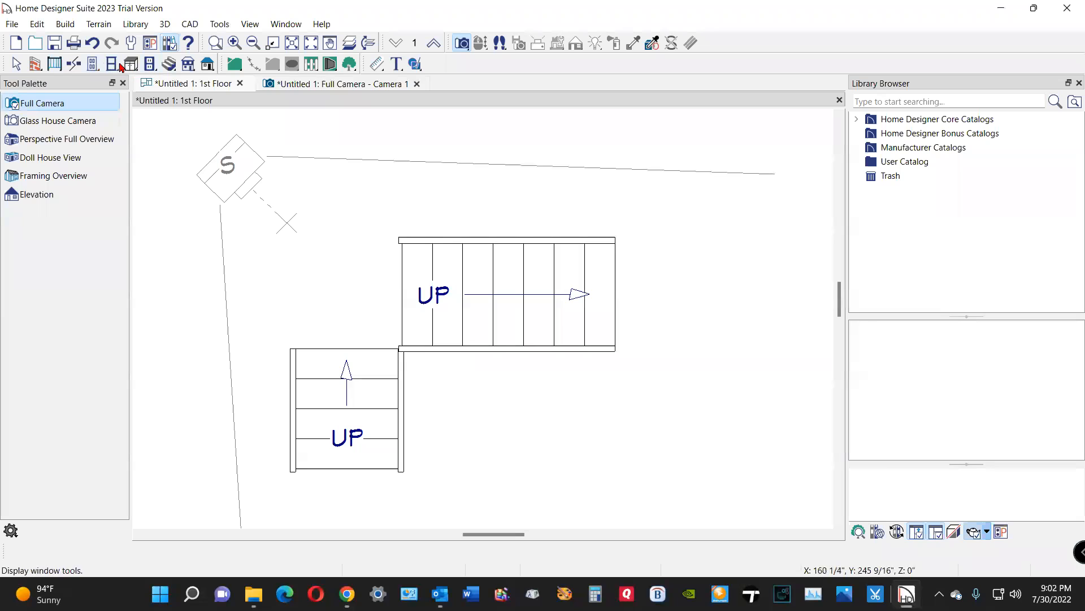
Draw a rectangular landing in the corner between the two flights and view it in 3D.
click(170, 63)
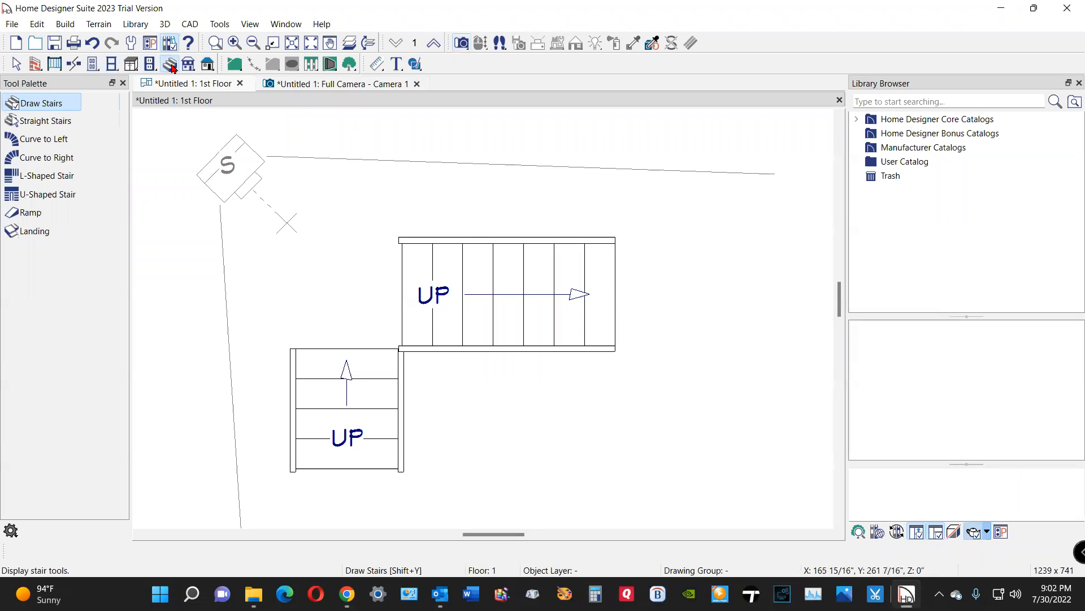
mouse_move(46, 194)
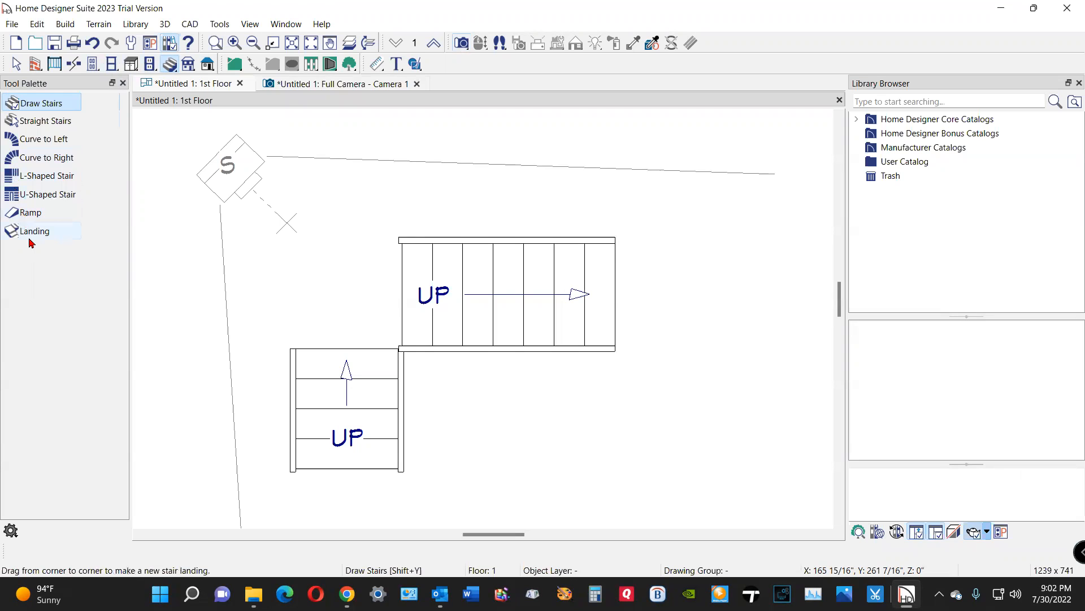
click(34, 230)
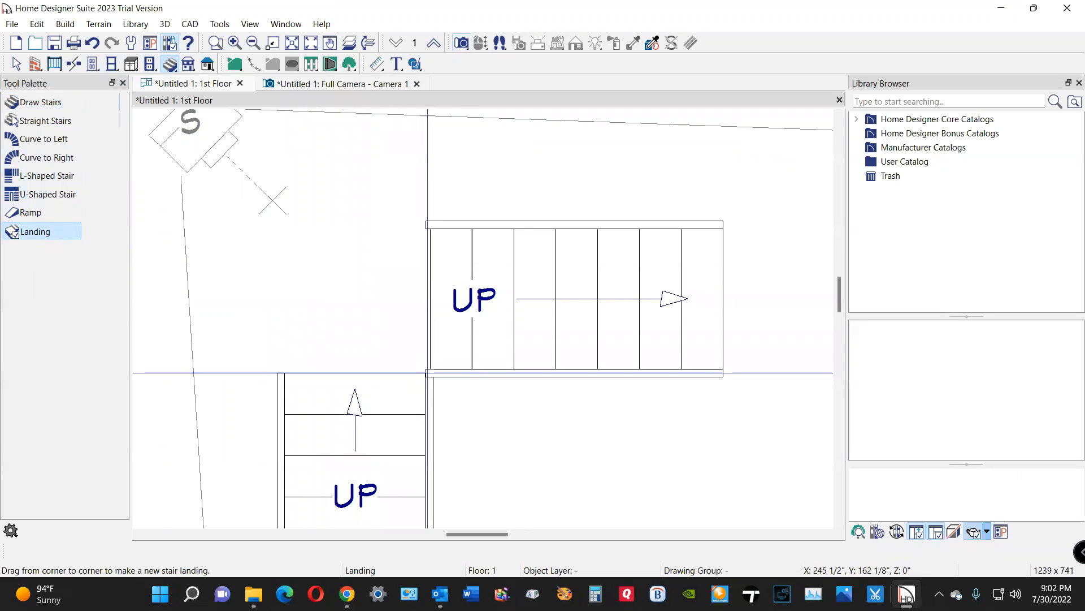
drag(280, 315, 429, 374)
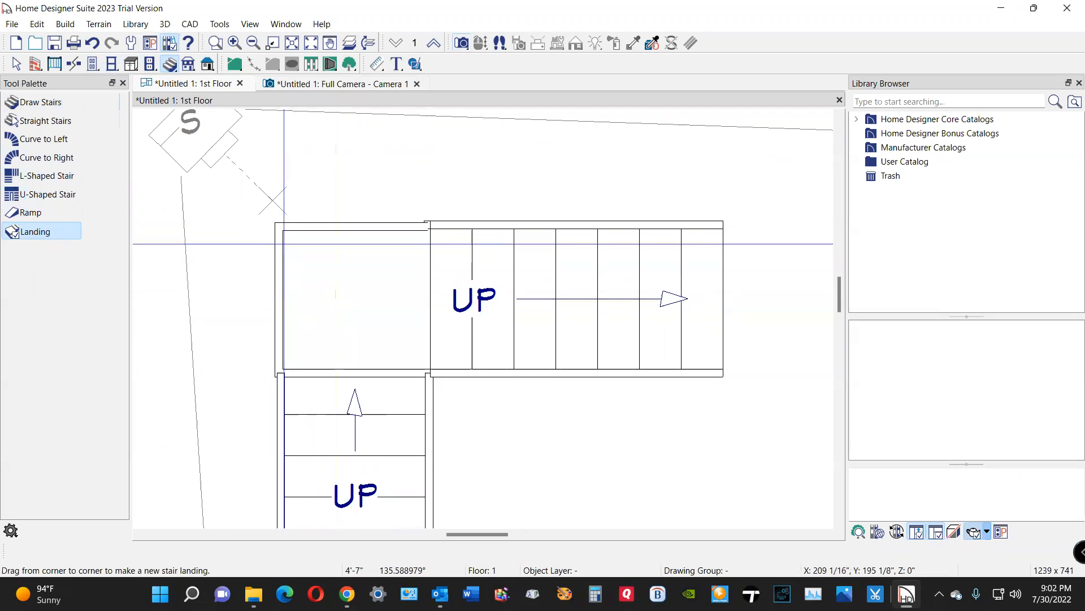
click(339, 83)
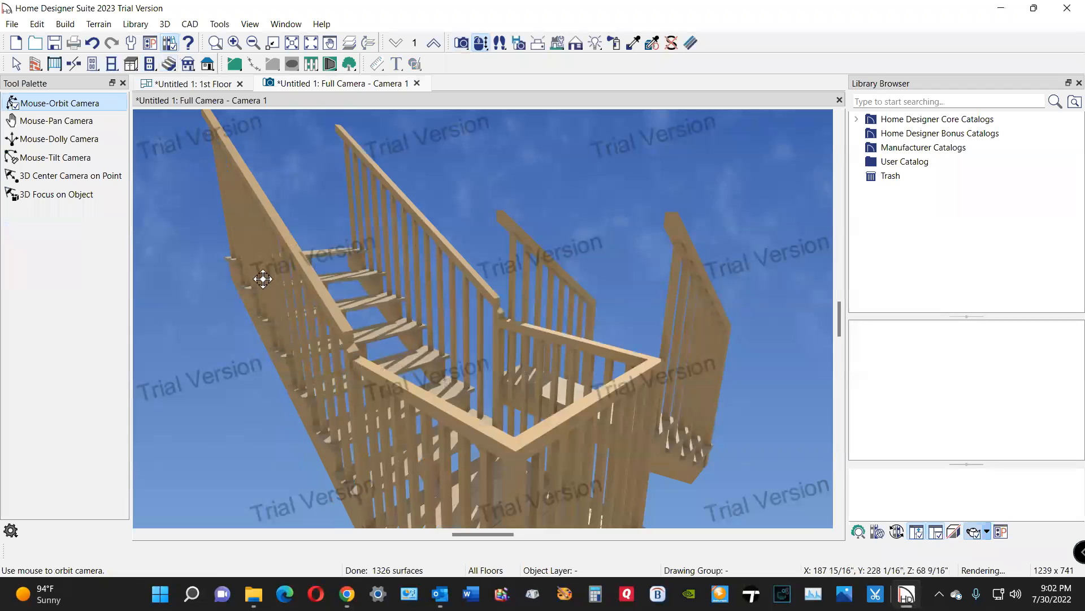
Orbit the 3D camera view to inspect the new landing from below and the front.
drag(263, 279, 436, 396)
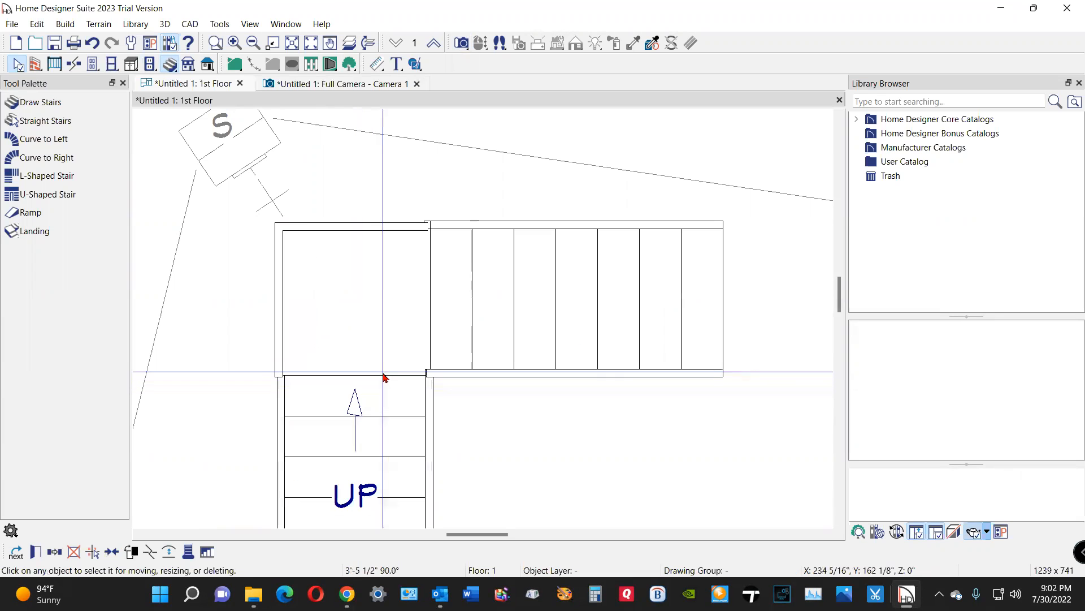
click(339, 83)
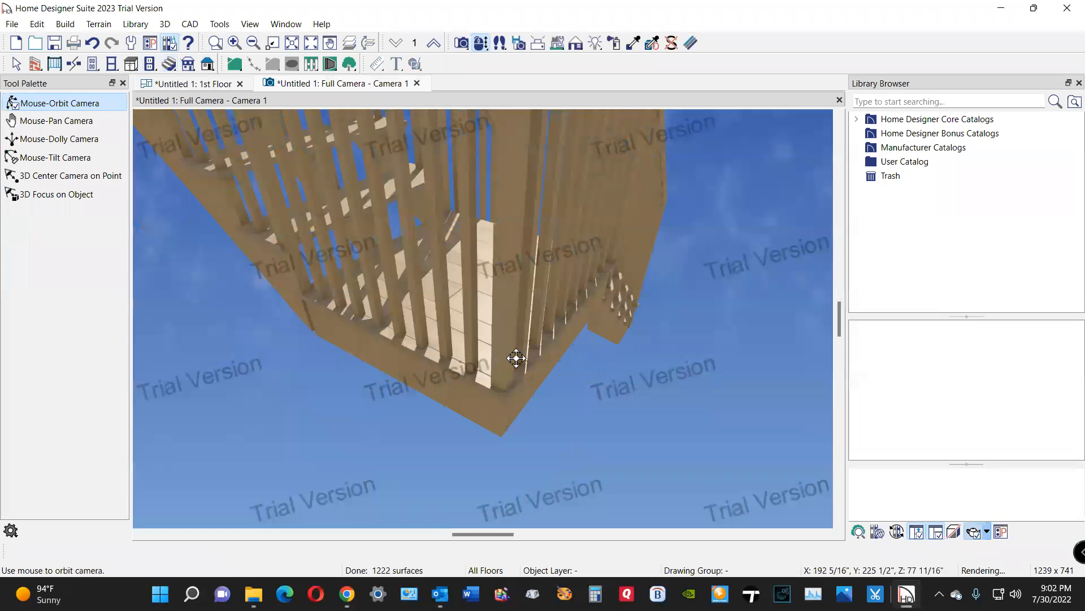
drag(515, 358, 461, 312)
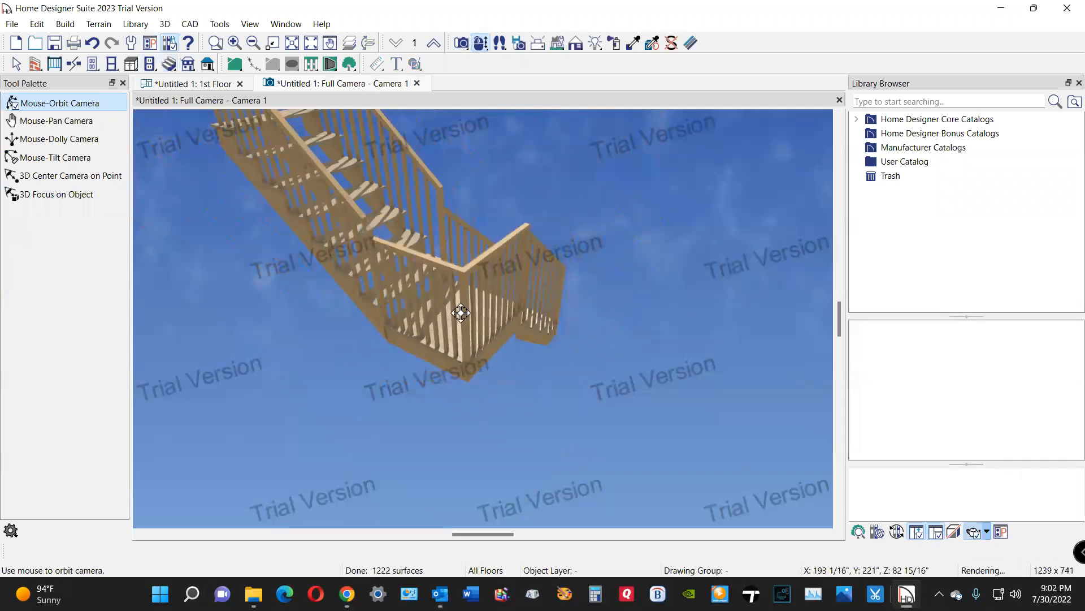
drag(460, 312, 643, 314)
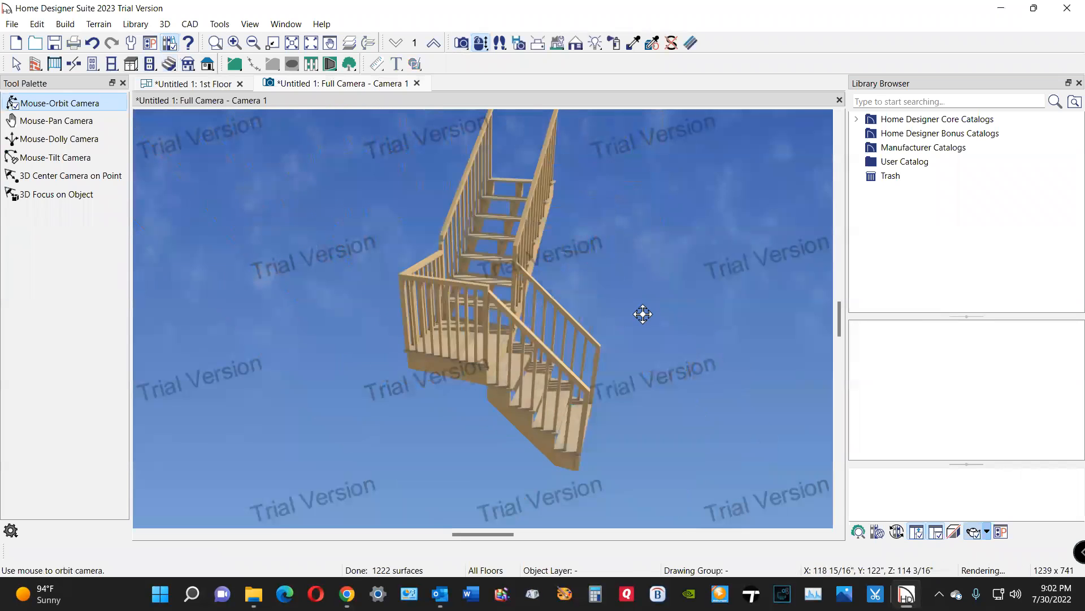
drag(642, 314, 526, 343)
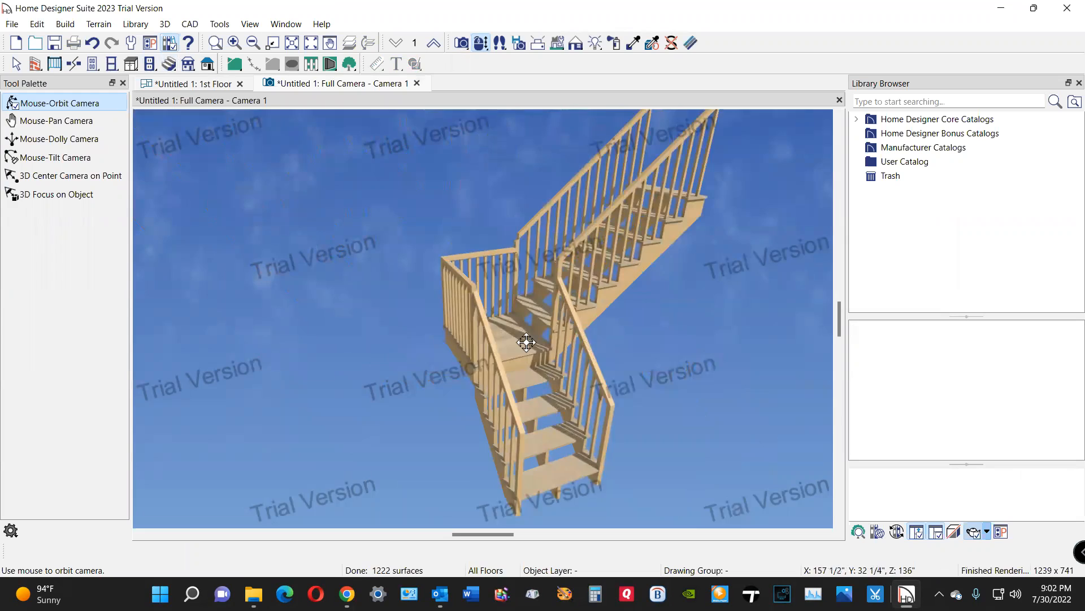
Back in plan, disable automatic landing height to fix the top at 44 15/16", then select the landing.
click(192, 83)
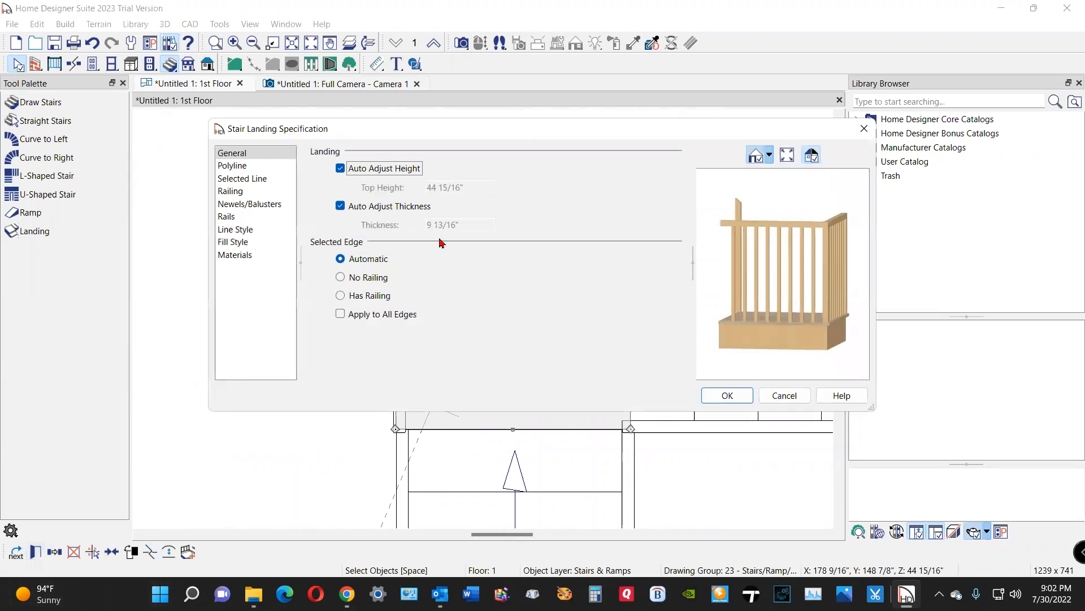
click(339, 167)
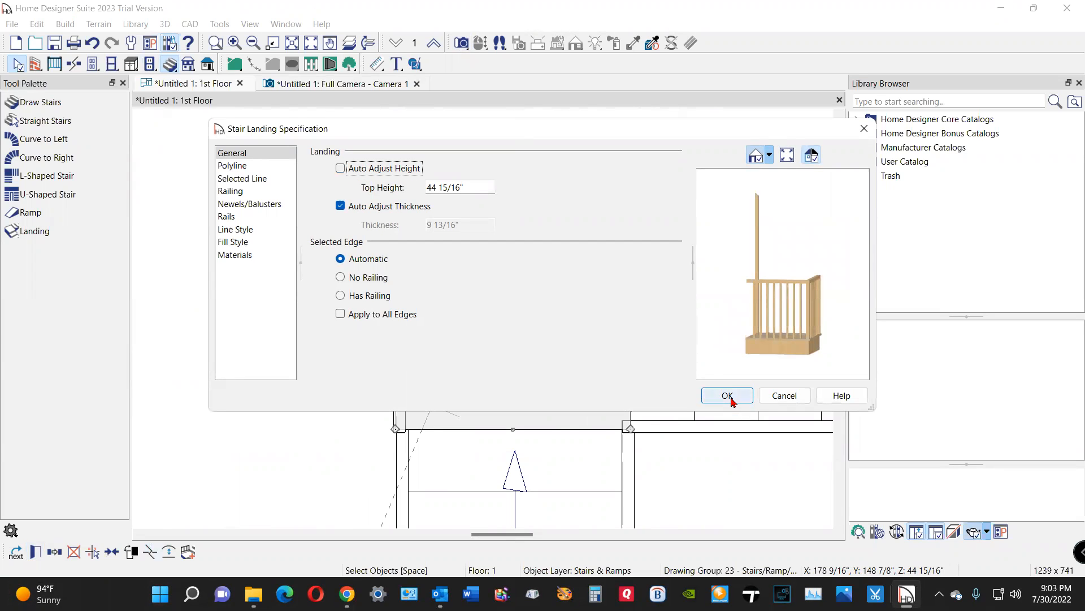
click(725, 395)
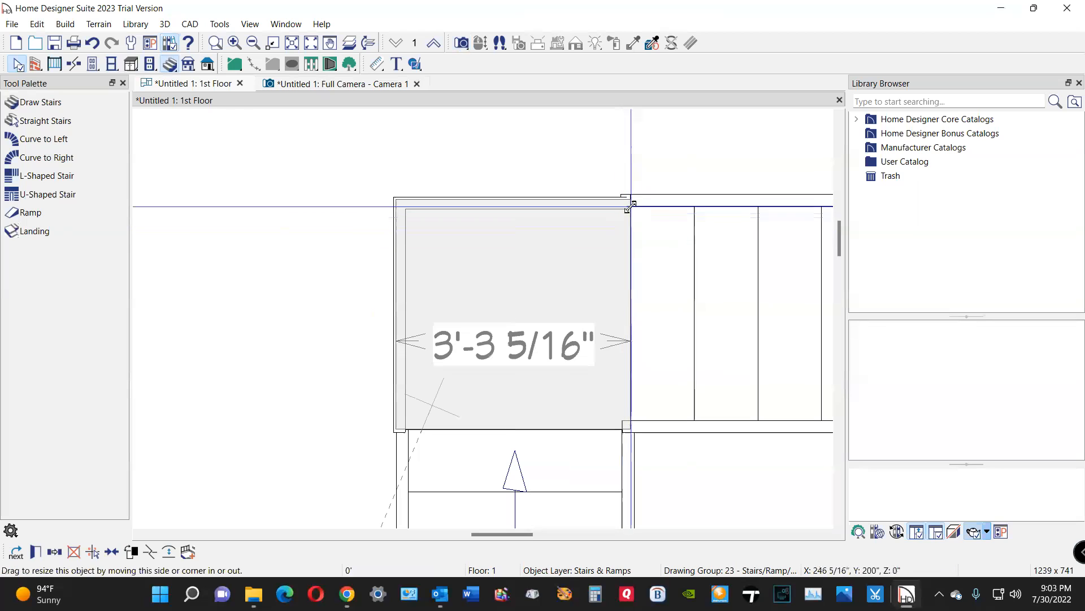
Reshape the landing into a triangle, rotate its copy, and set the copy's top height to 51 15/16".
drag(629, 208, 628, 425)
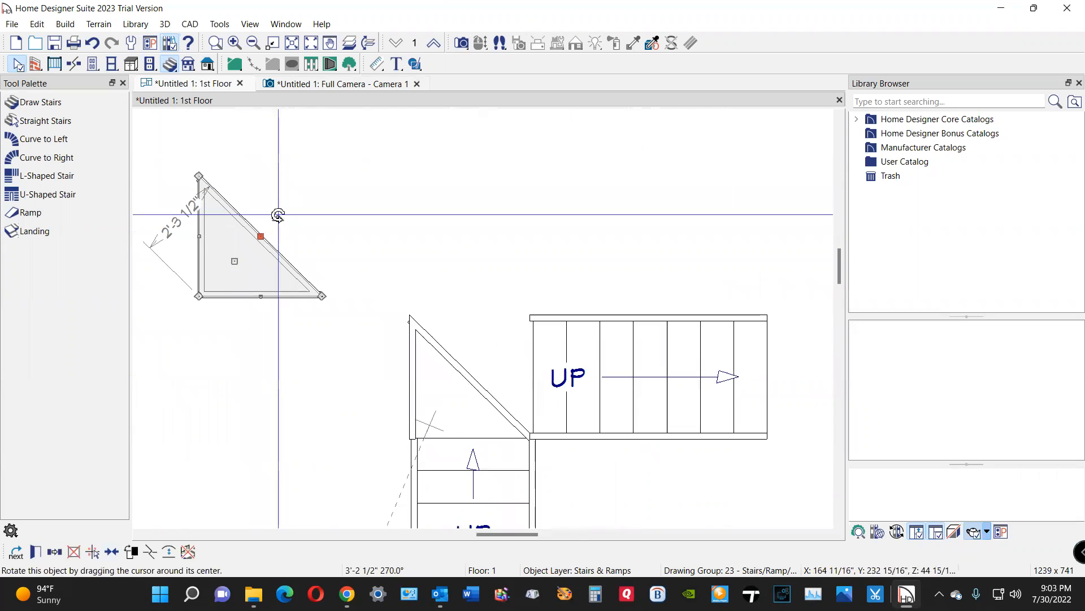
drag(277, 215, 191, 309)
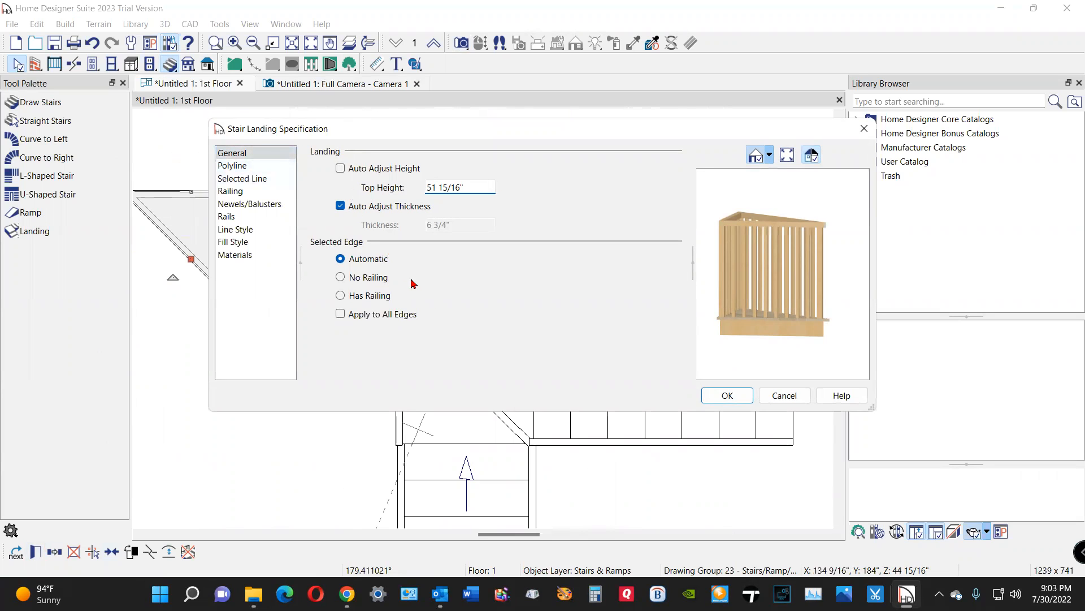
click(726, 395)
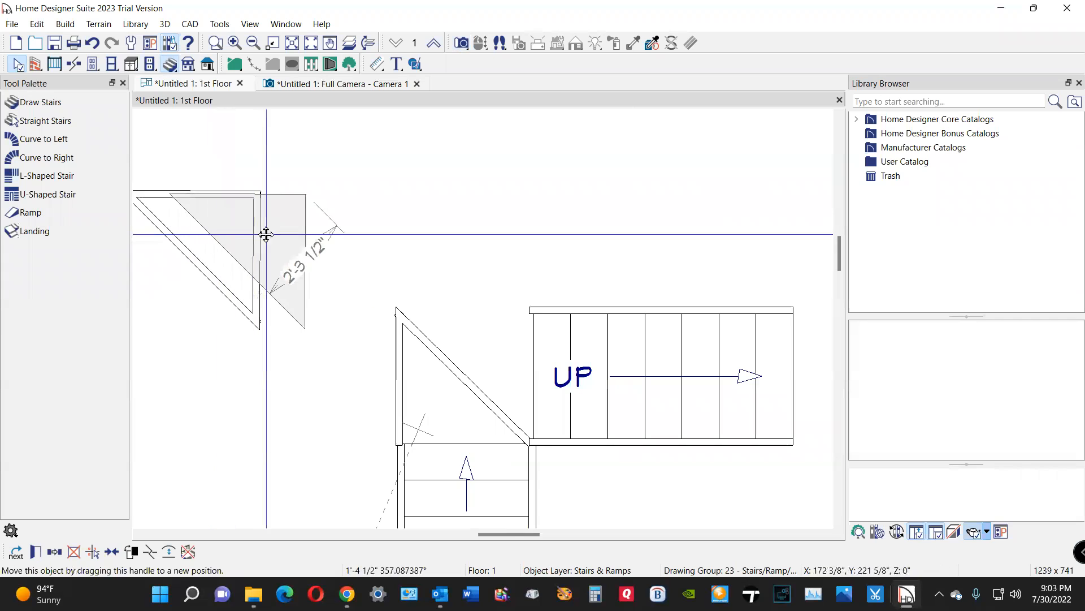
Move the raised triangular landing into the empty half of the corner, nudging it against the stair edges.
drag(267, 234, 489, 345)
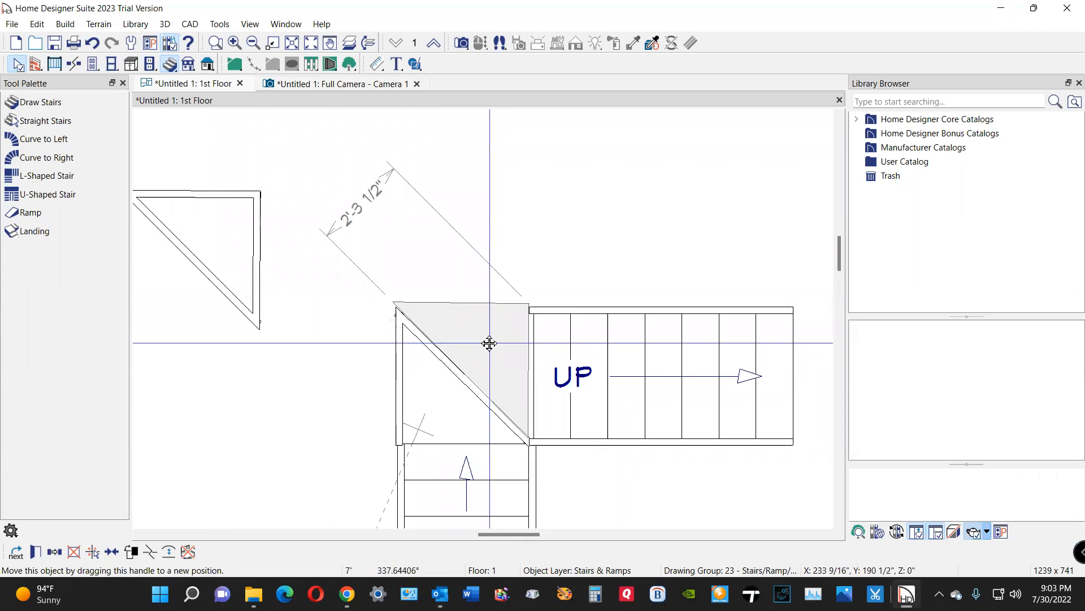
drag(490, 343, 489, 350)
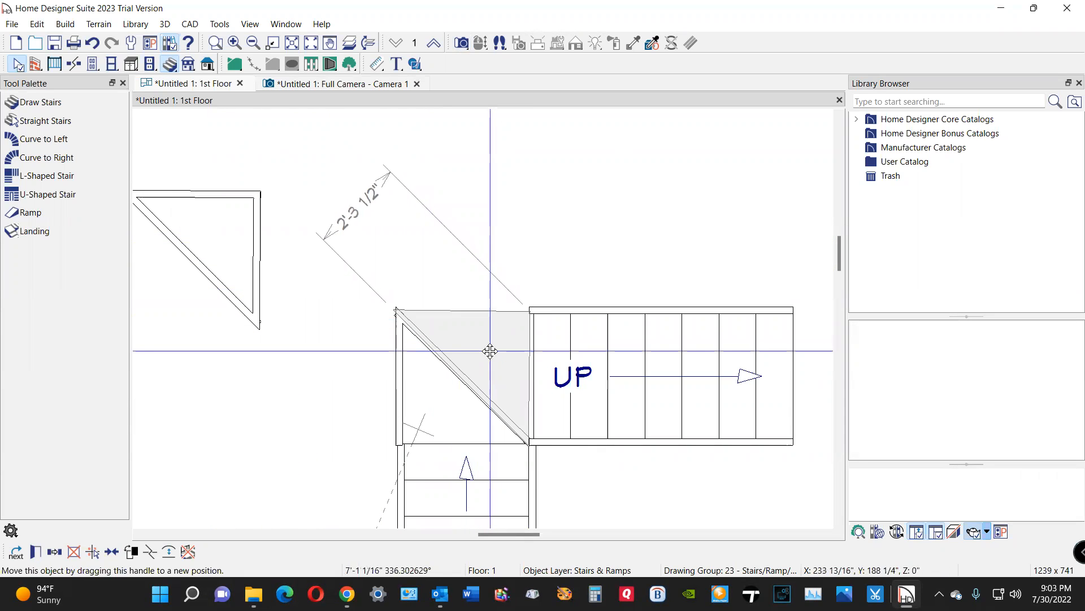
drag(490, 351, 494, 346)
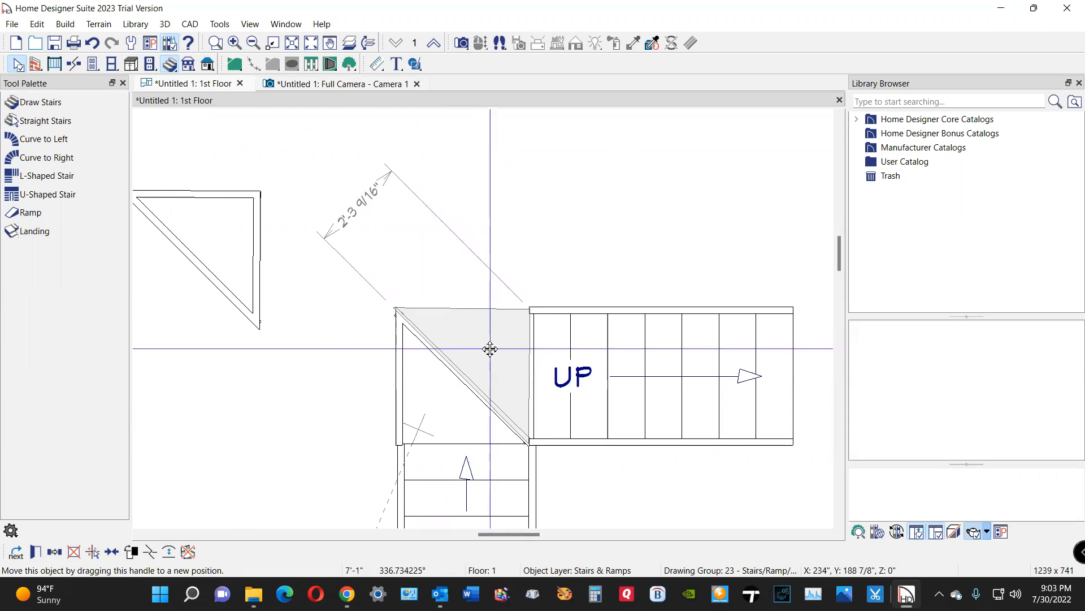
drag(490, 349, 494, 347)
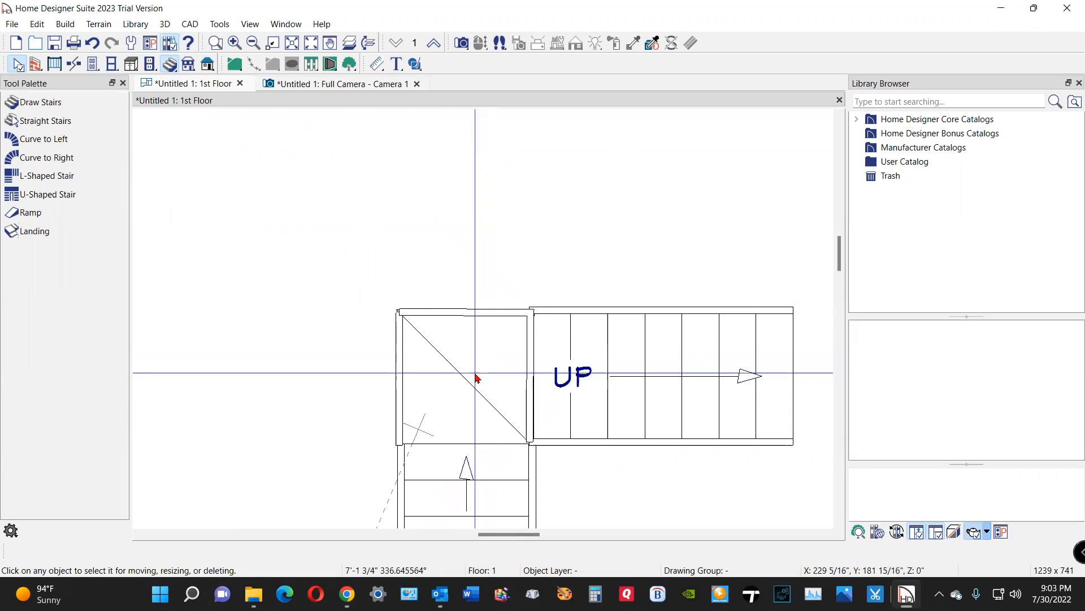
mouse_move(503, 373)
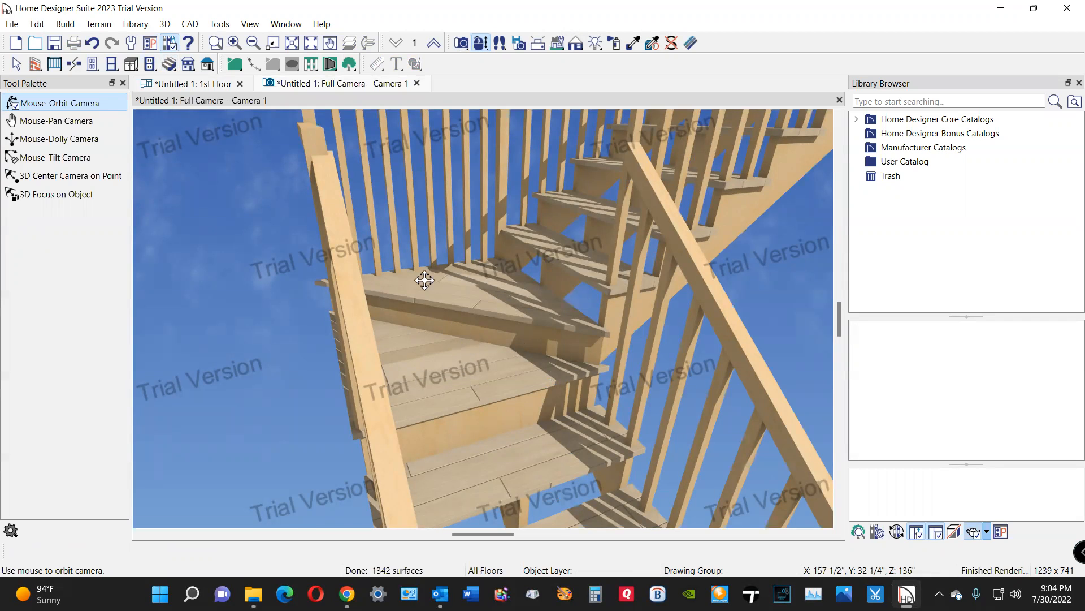
mouse_move(596, 375)
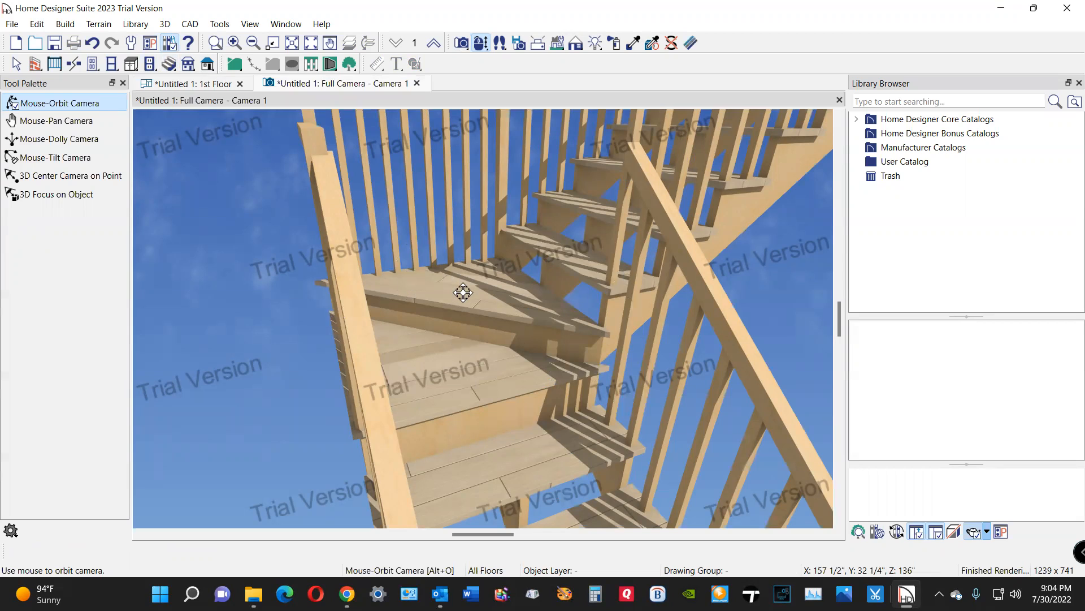
mouse_move(455, 235)
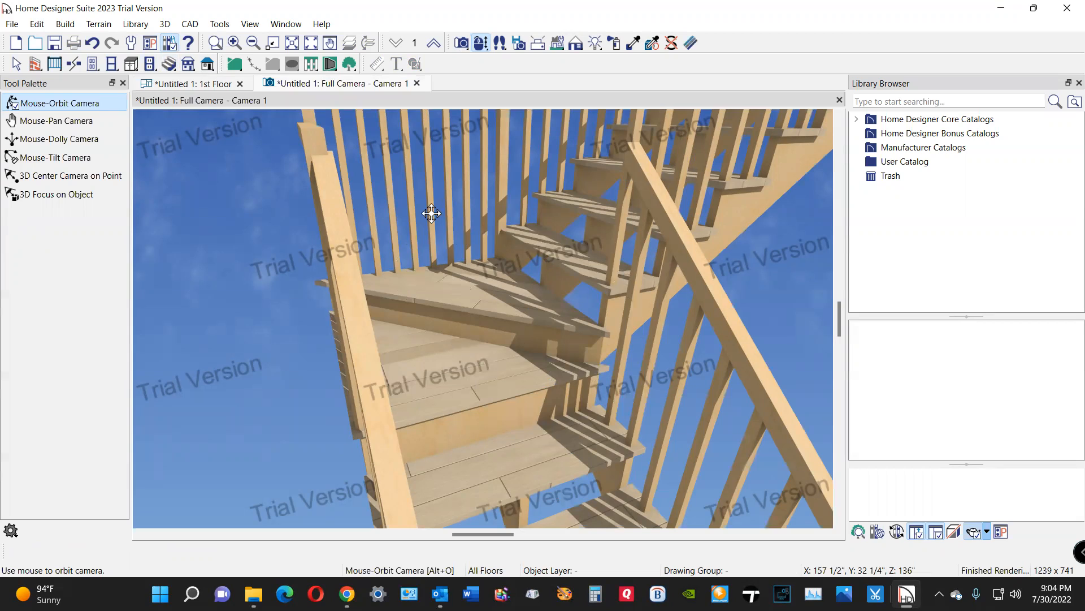
mouse_move(474, 291)
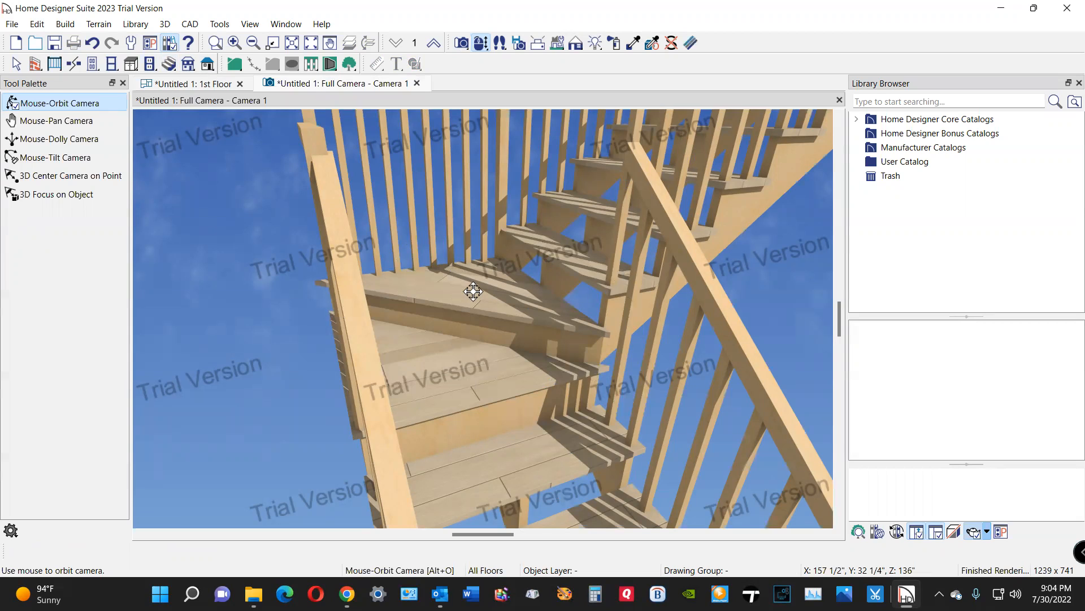
mouse_move(451, 289)
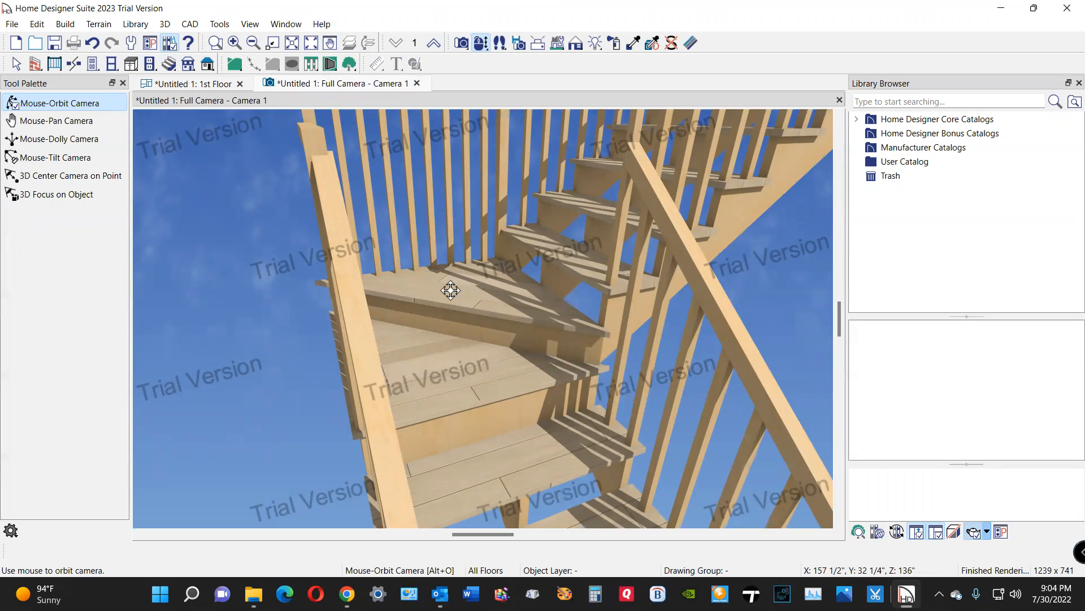
mouse_move(460, 213)
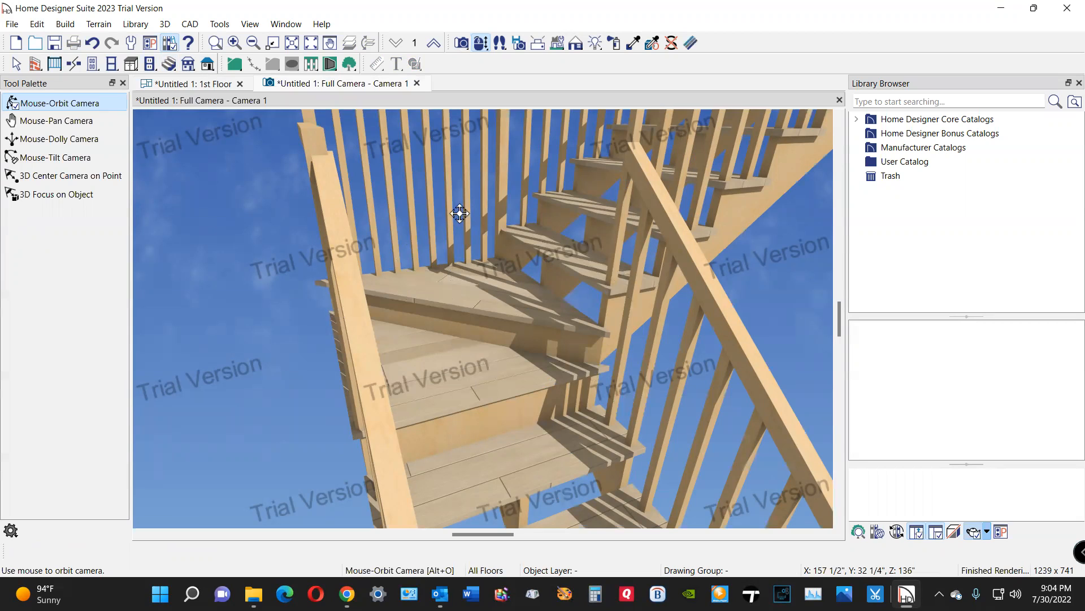
mouse_move(649, 520)
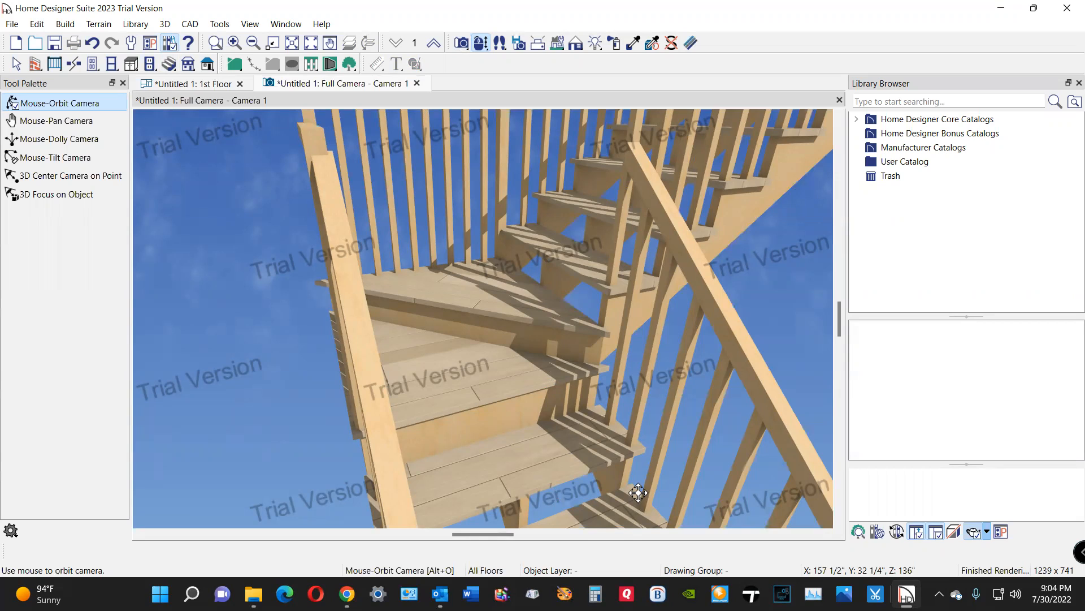
mouse_move(611, 423)
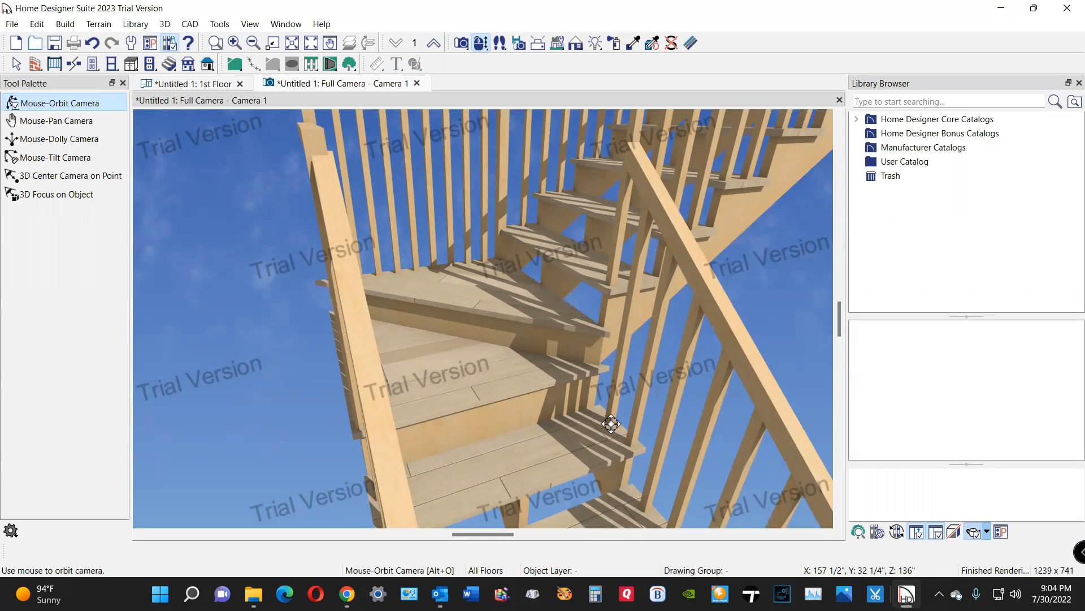